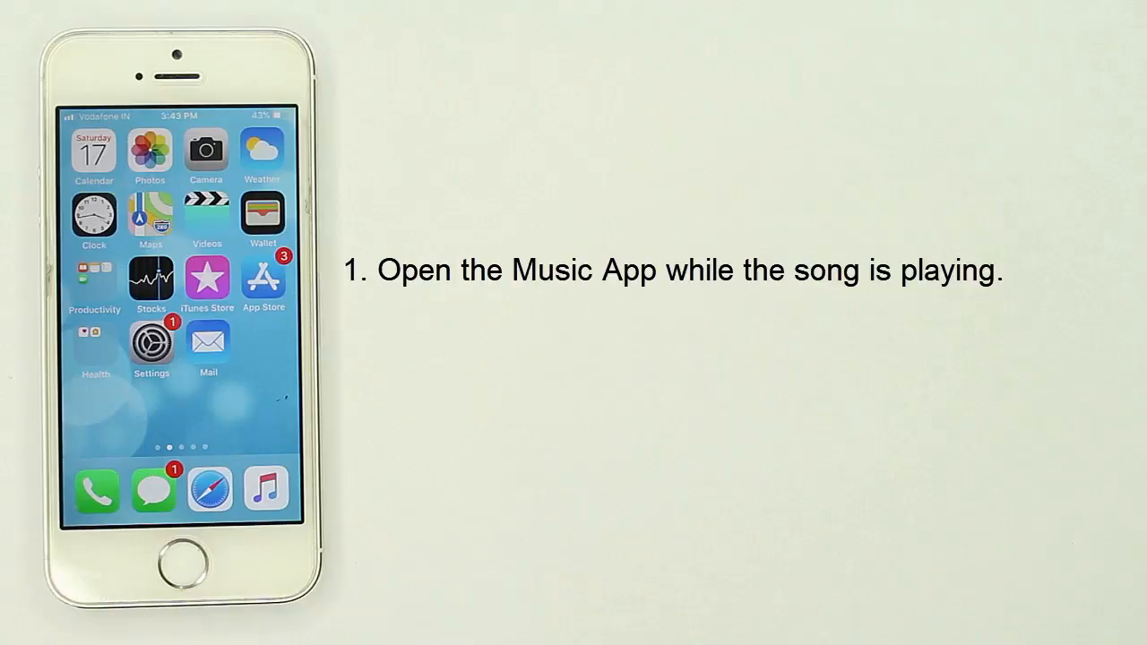
- Open the Music app from the dock and stop the playing song
{"action": "left_click", "coordinate": [265, 488]}
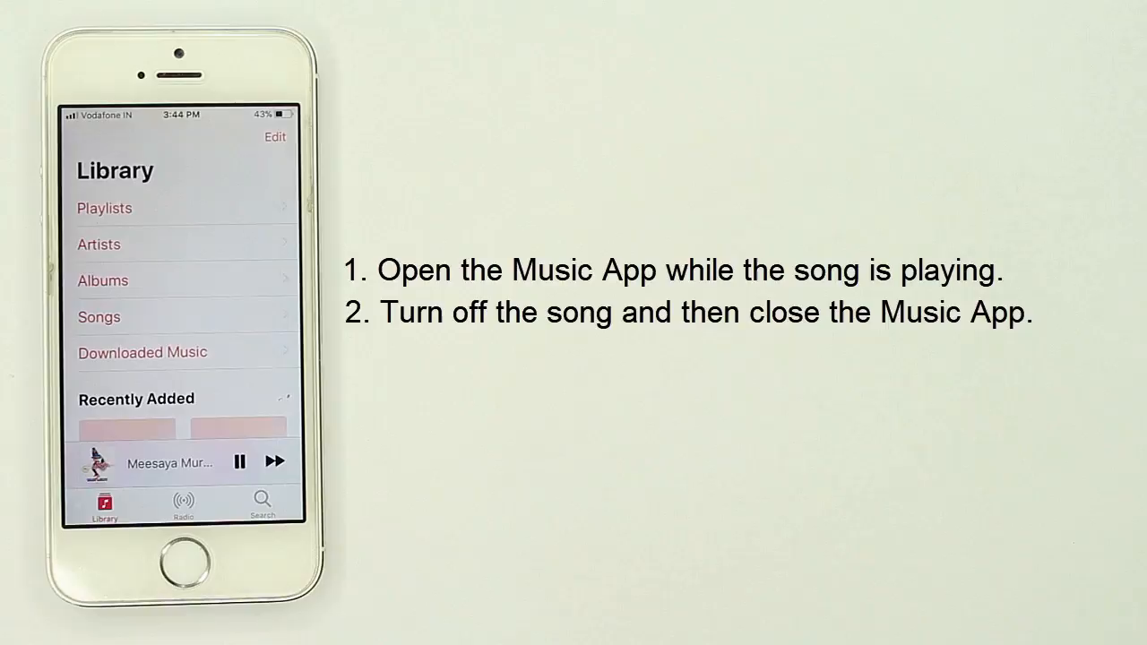
{"action": "left_click", "coordinate": [183, 560]}
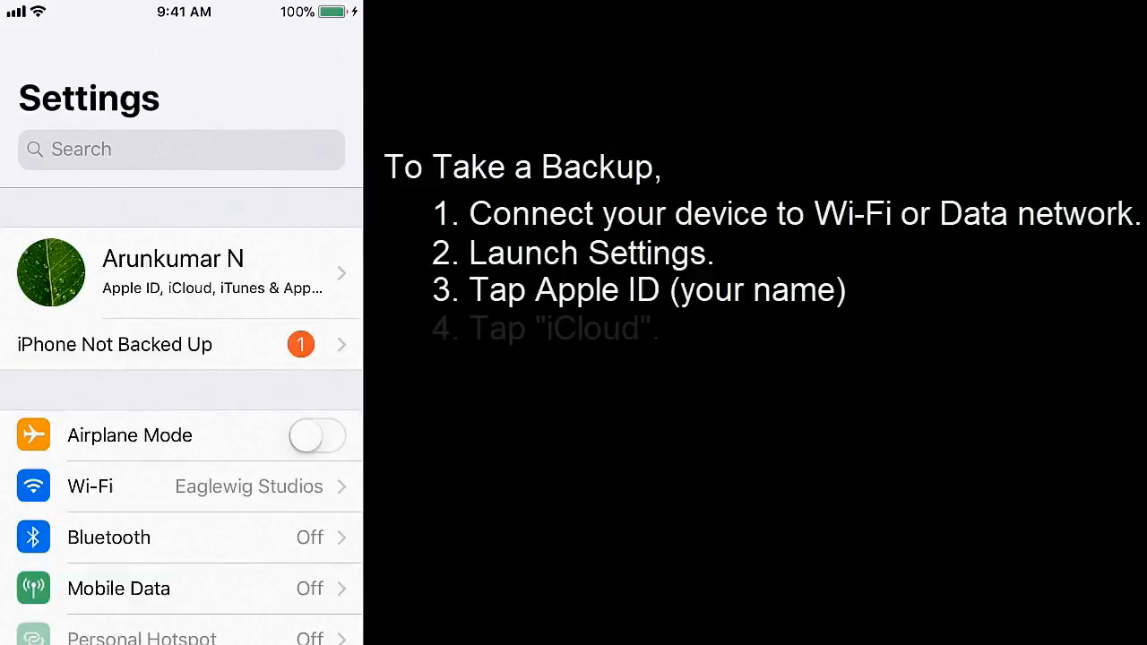
- Open the Apple ID account settings and start an iCloud backup with Back Up Now
{"action": "left_click", "coordinate": [180, 273]}
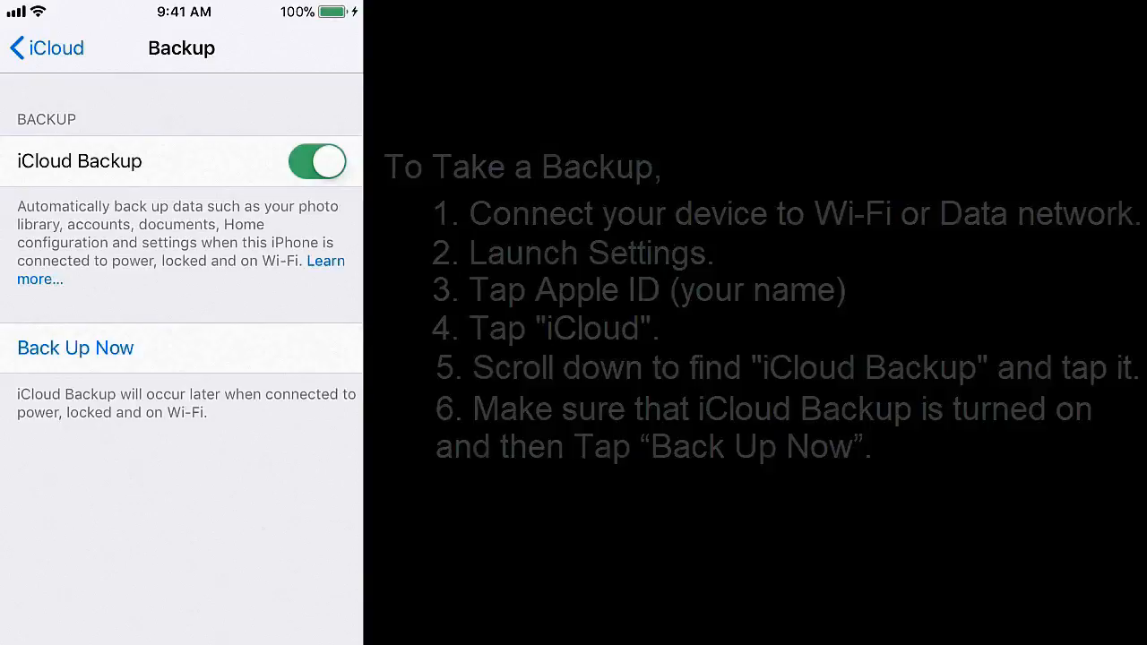
{"action": "left_click", "coordinate": [45, 48]}
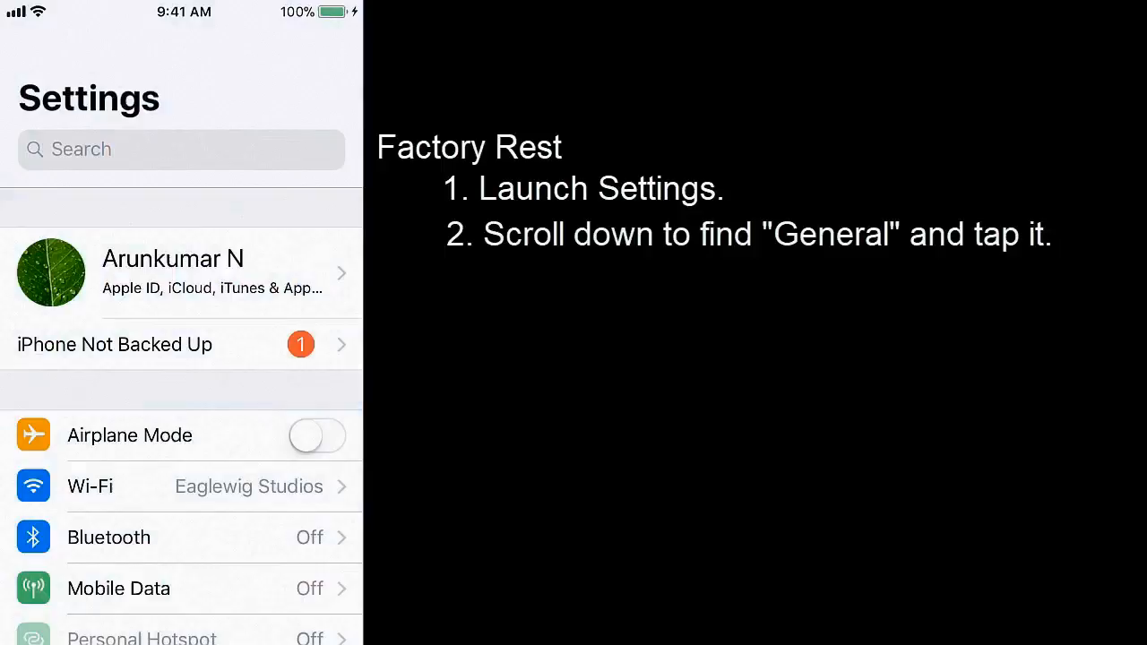
- Go to General > Reset and tap Erase All Content and Settings to show the warning
{"action": "scroll", "scroll_direction": "down", "scroll_amount": 3}
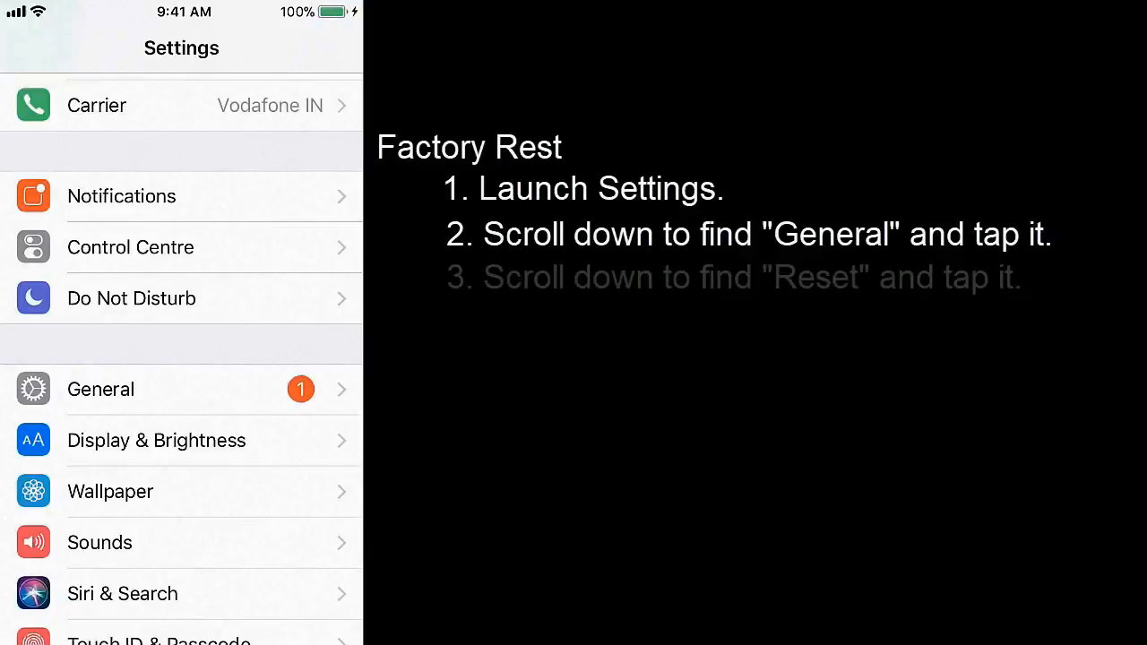
{"action": "left_click", "coordinate": [101, 390]}
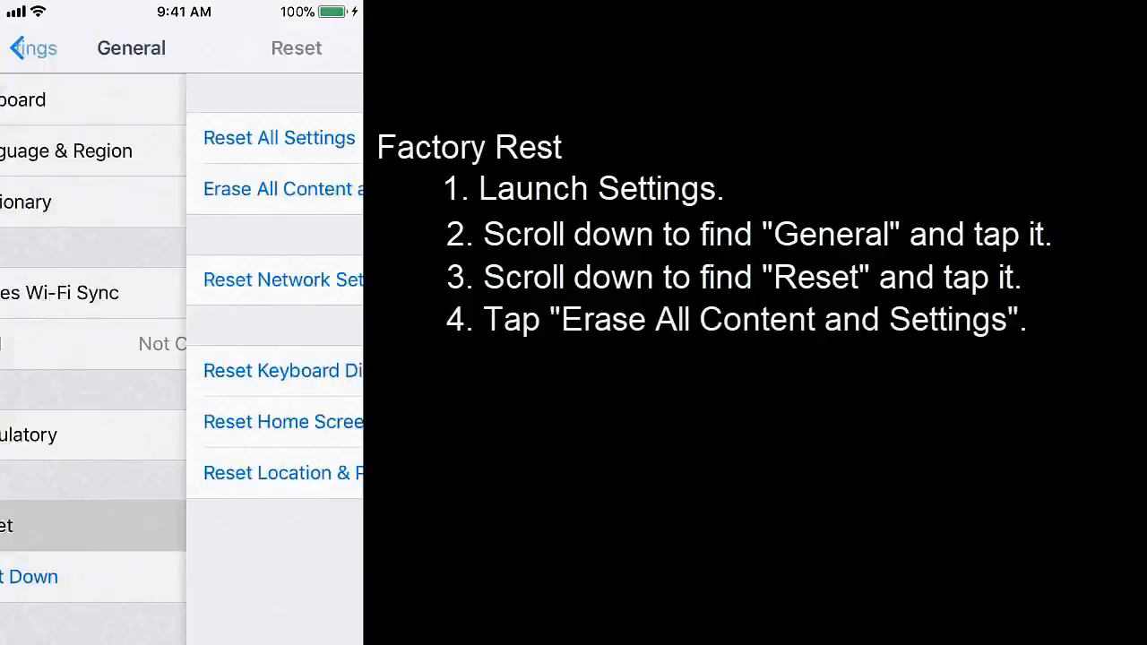
{"action": "left_click", "coordinate": [283, 190]}
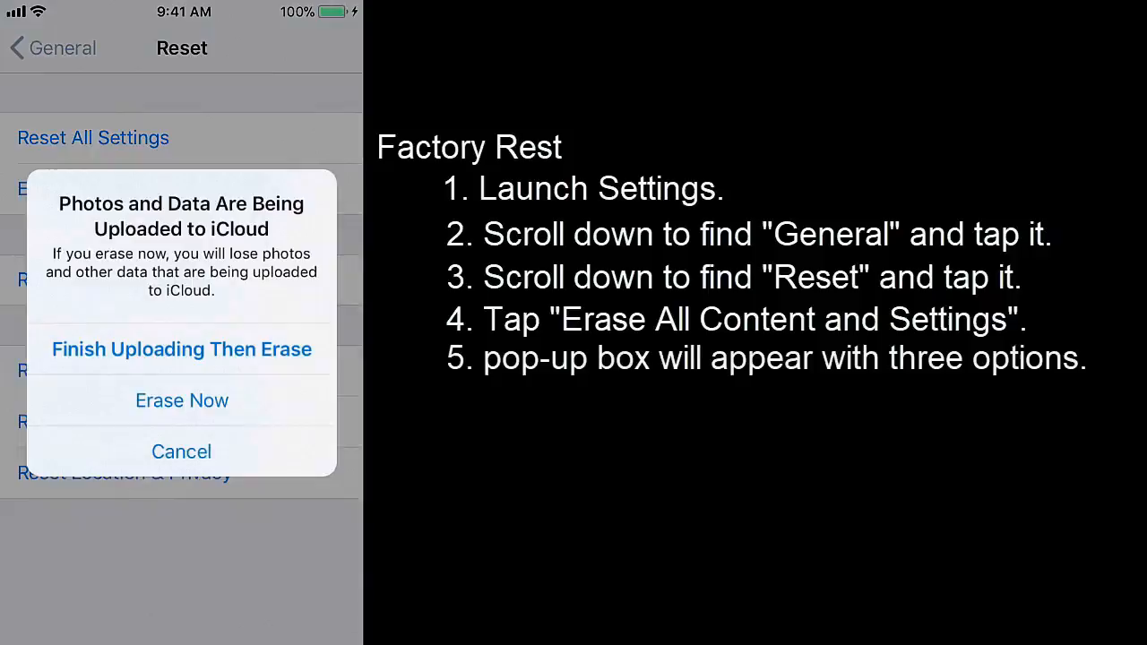